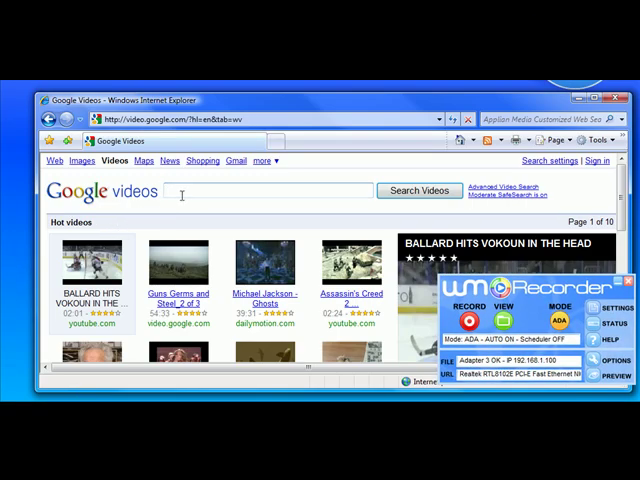
Step: Search Google Videos for 'lady gaga' and open the Lady Gaga - Bad Romance result
type("lady gaga")
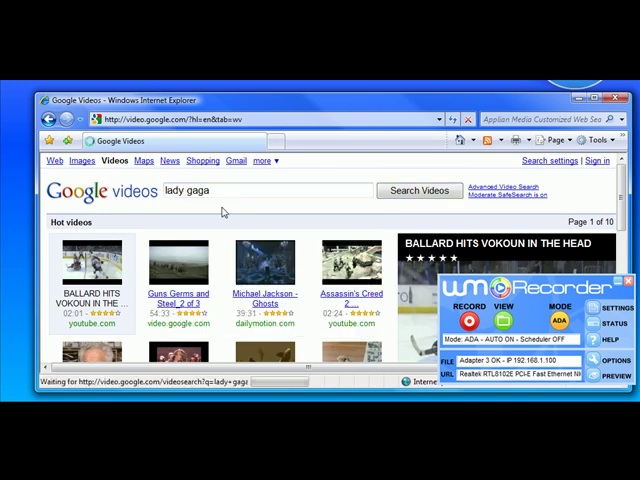
left_click(418, 190)
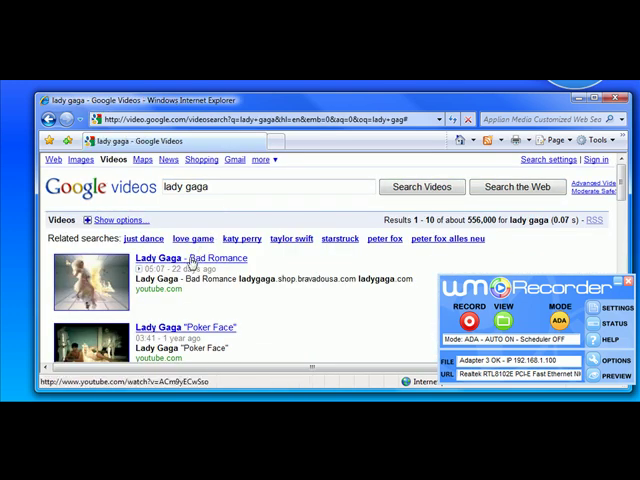
left_click(186, 258)
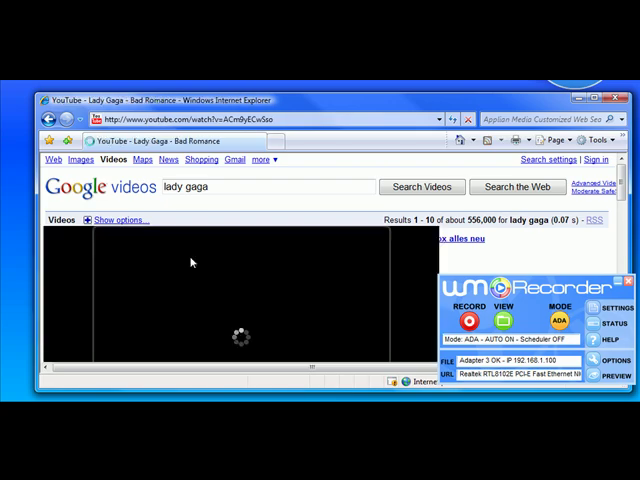
Step: Show WM Recorder's Recording Window with the Lady Gaga - Bad Romance stream capturing
left_click(464, 320)
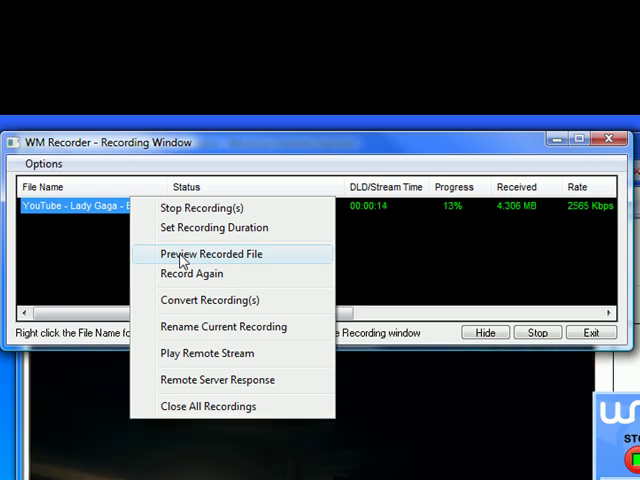
left_click(212, 252)
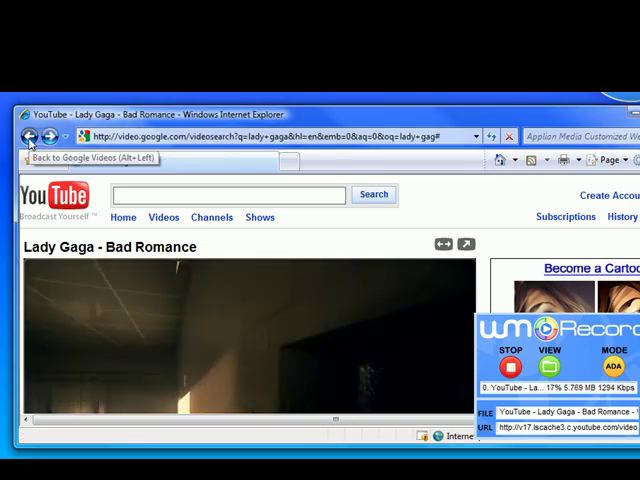
Step: Return to Google Videos, search 'michael jackson' and open the Michael Jackson - Beat It result
left_click(30, 136)
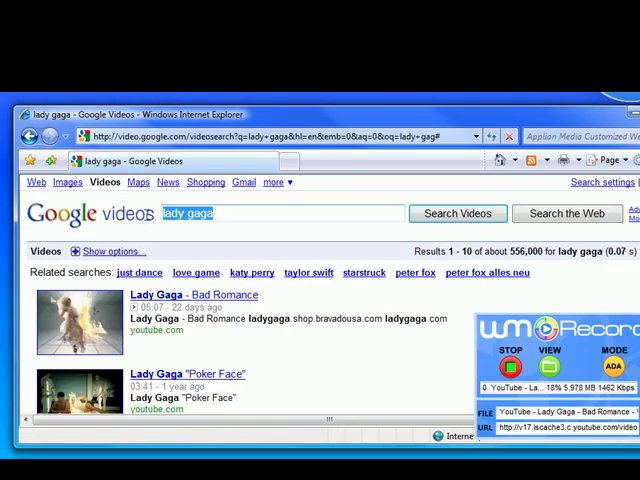
type("michael jackson")
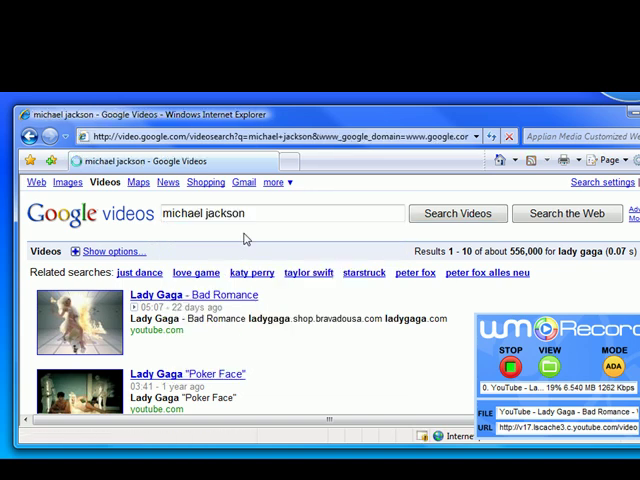
left_click(456, 212)
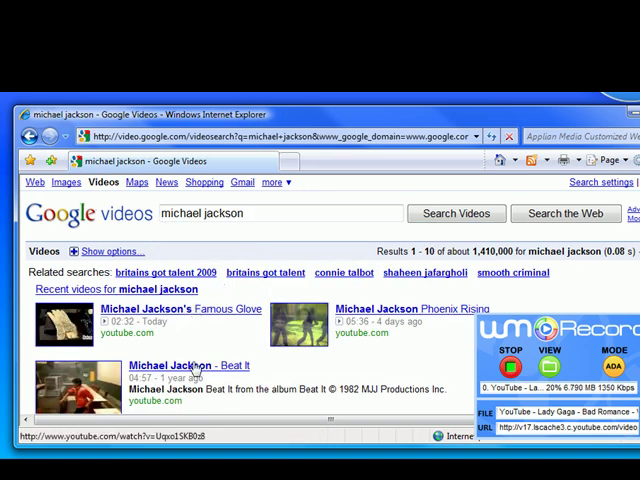
left_click(180, 366)
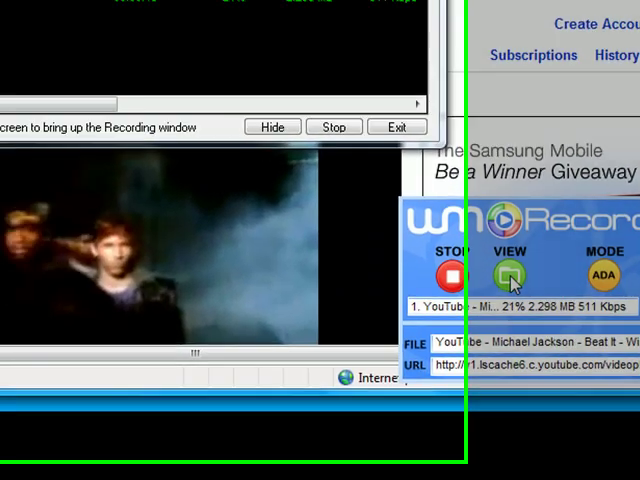
Step: Play back the captured Michael Jackson stream from WM Recorder's Captured Streams list
left_click(510, 276)
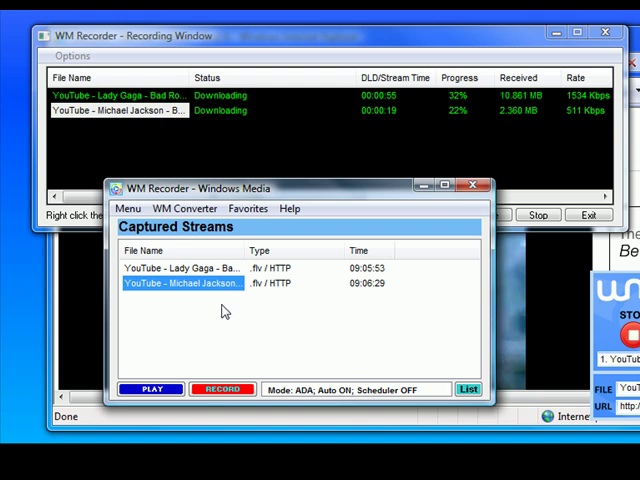
left_click(148, 388)
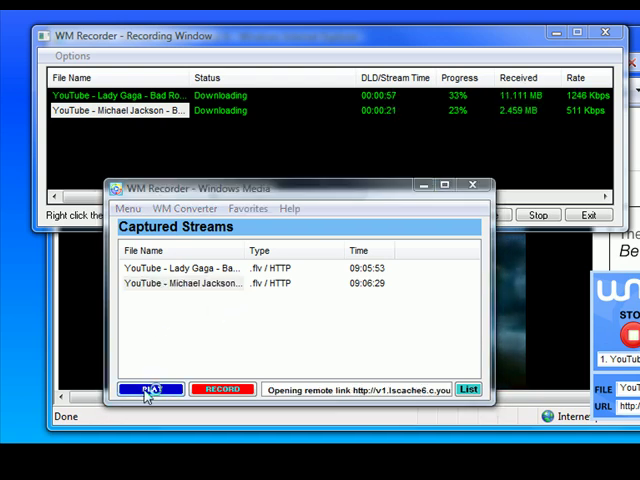
left_click(150, 388)
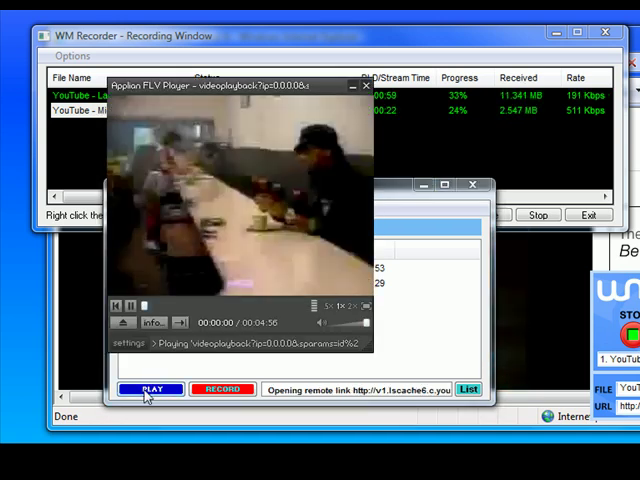